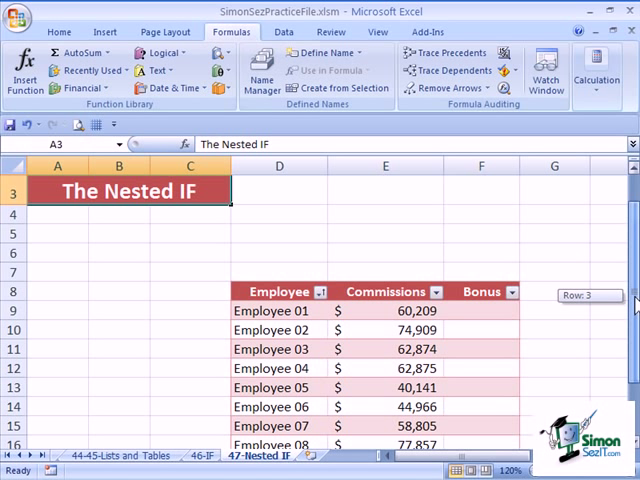
# Scroll to show the ten-employee commissions table and select Bonus cell F9.
pyautogui.scroll(-3)
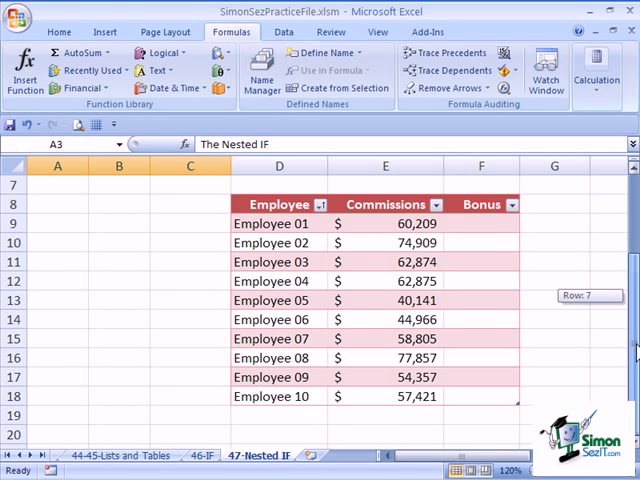
pyautogui.scroll(3)
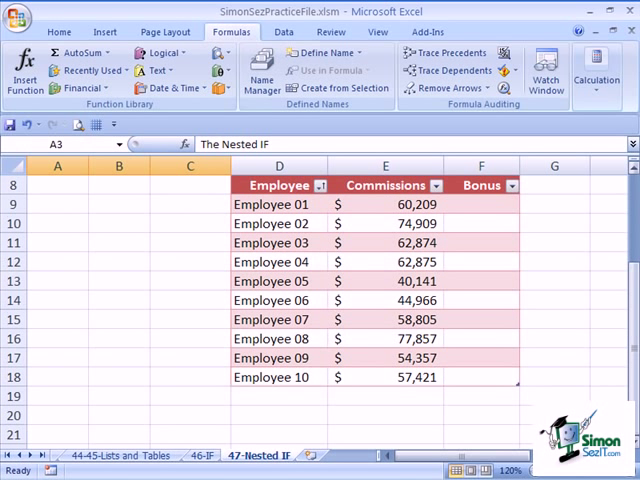
pyautogui.moveTo(461, 219)
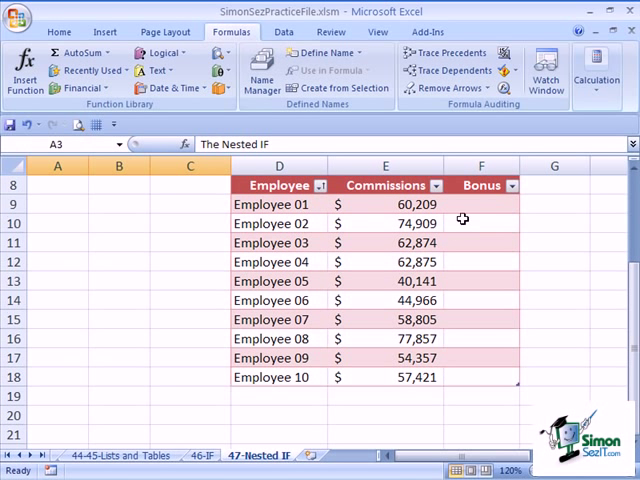
pyautogui.click(481, 205)
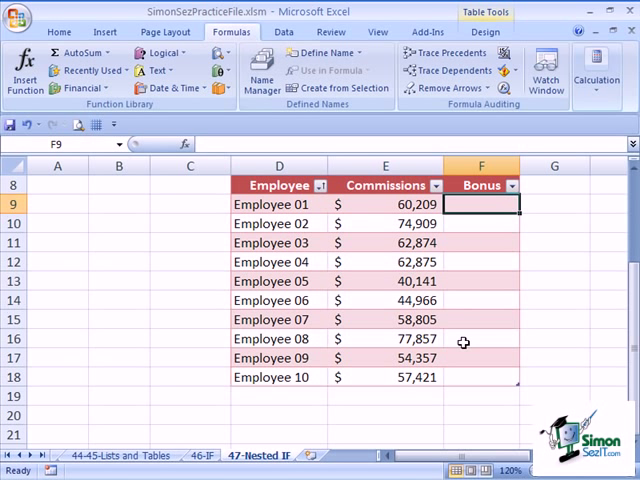
pyautogui.moveTo(400, 209)
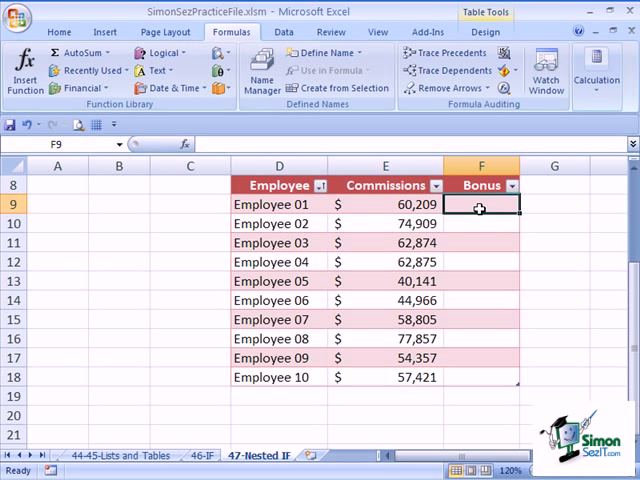
pyautogui.moveTo(190, 80)
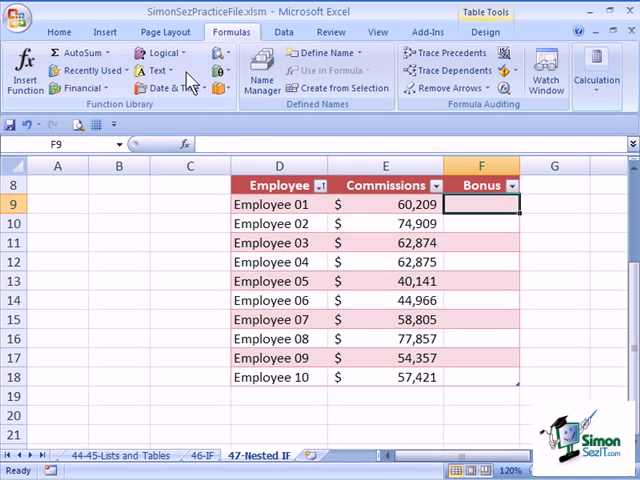
# Insert IF in F9 with test E9>=60000, value 10000 if true, 5000 otherwise.
pyautogui.click(160, 52)
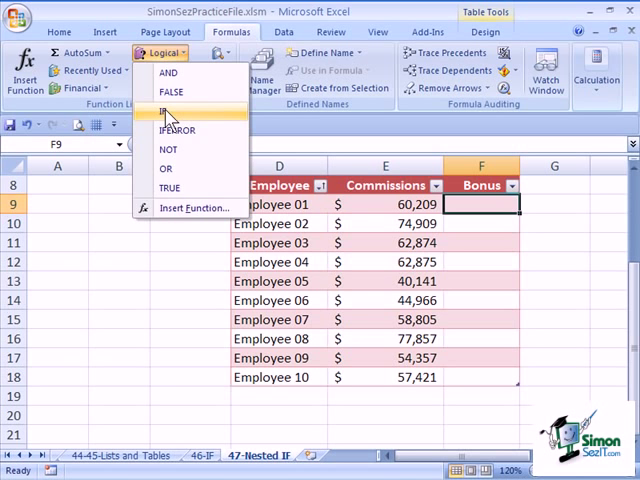
pyautogui.click(160, 111)
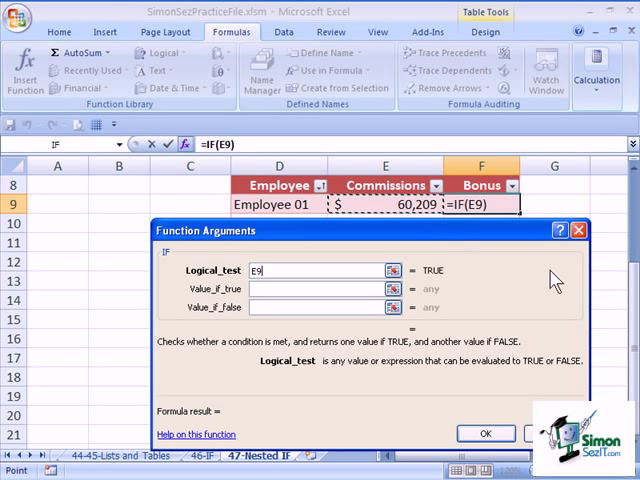
pyautogui.write('>')
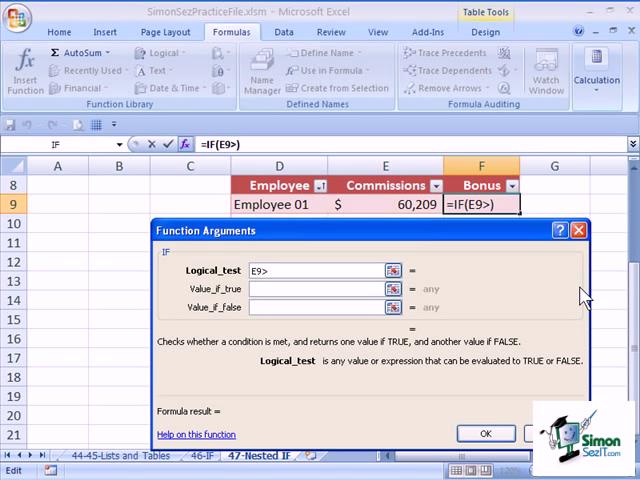
pyautogui.write('=60000')
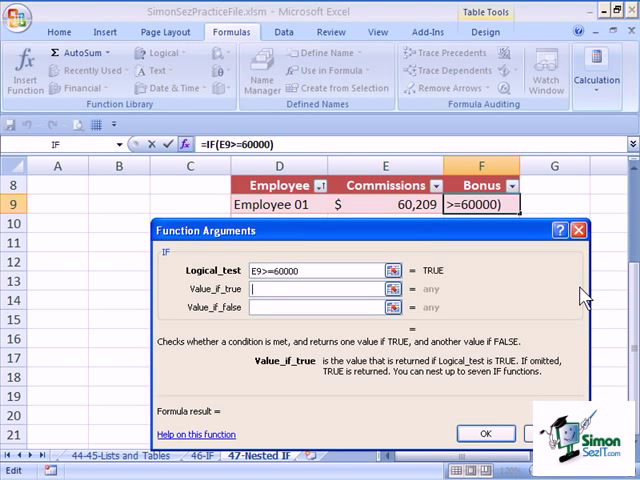
pyautogui.write('10000')
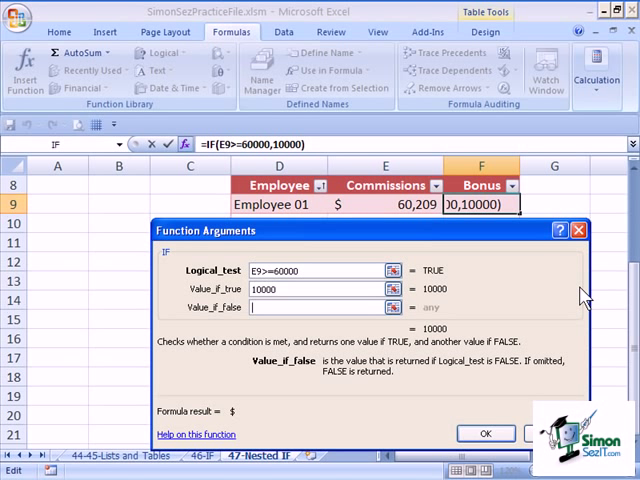
pyautogui.write('5000')
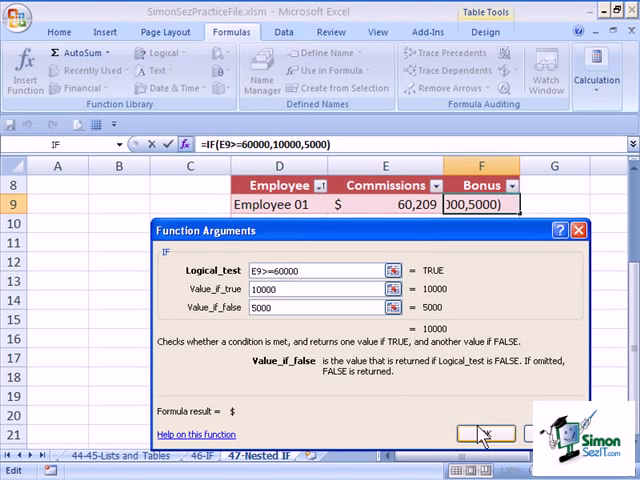
# Confirm the IF formula, check F9 and the commission value, then select F9:F18.
pyautogui.click(486, 433)
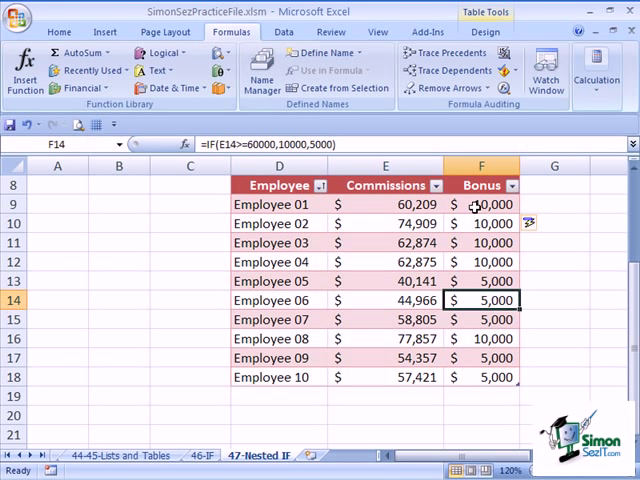
pyautogui.click(481, 204)
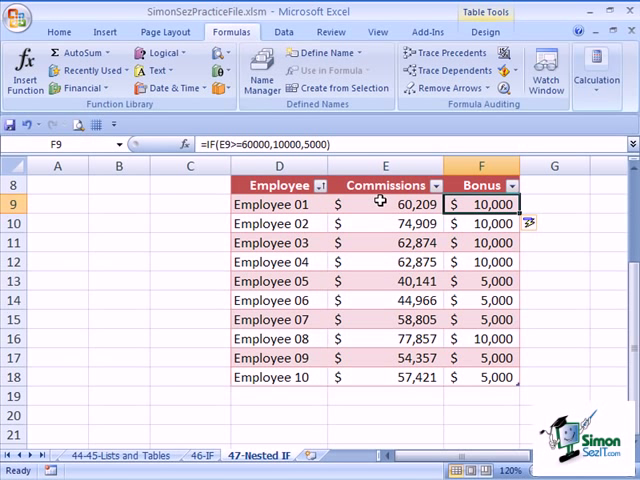
pyautogui.click(385, 204)
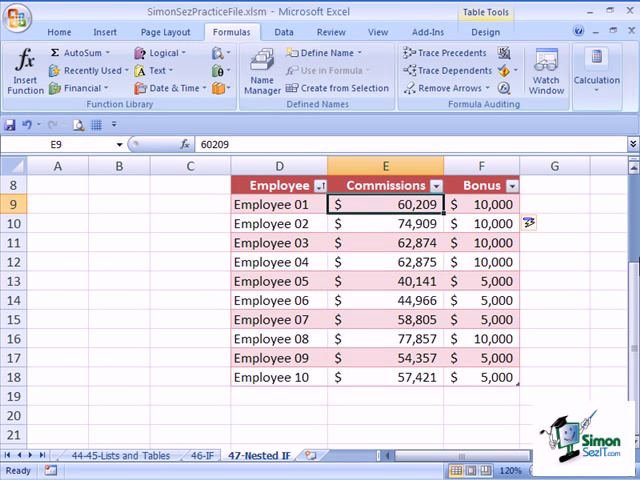
pyautogui.write('59')
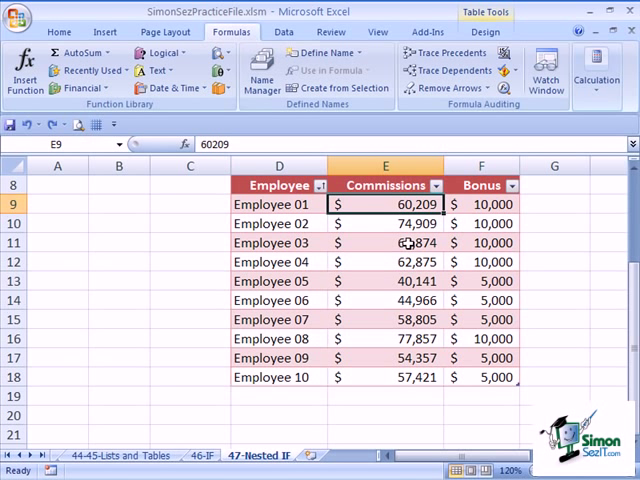
pyautogui.moveTo(481, 204); pyautogui.dragTo(481, 378)
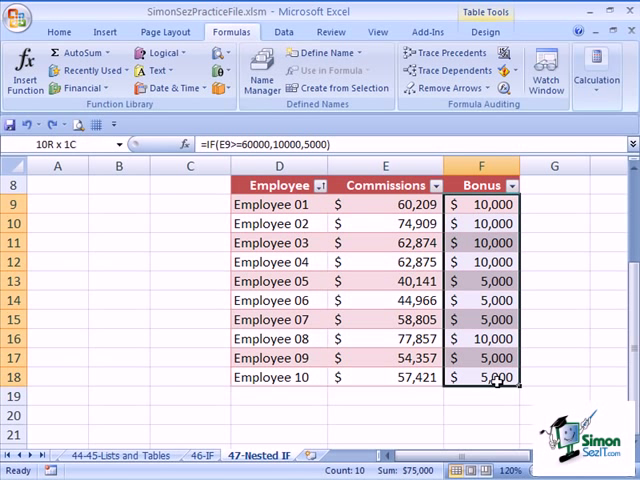
# Delete the F9:F18 bonus values and return to cell F9.
pyautogui.press('Delete')
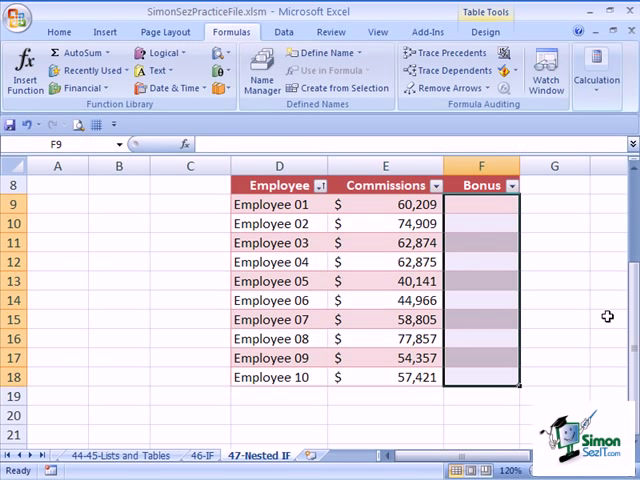
pyautogui.click(481, 203)
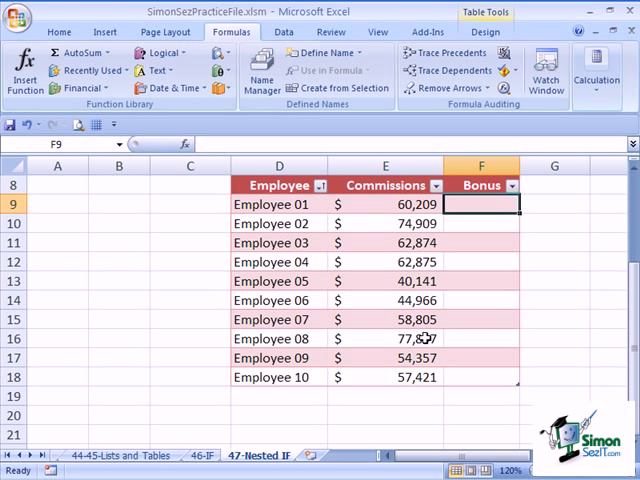
pyautogui.moveTo(476, 204)
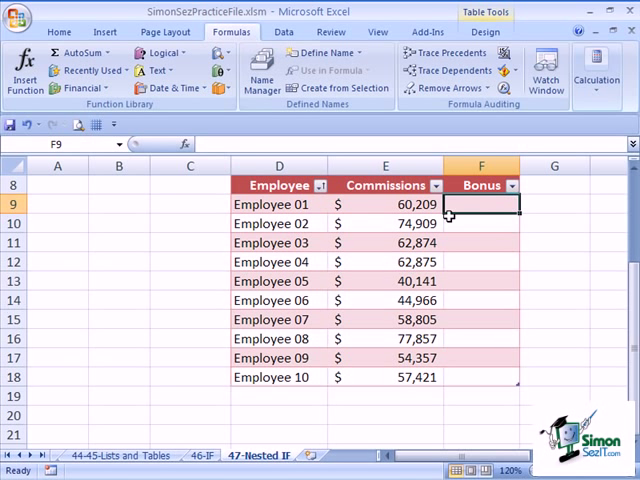
# Insert IF in F9 with test E9>=60000 and value 6000 if true, filling the column.
pyautogui.click(160, 52)
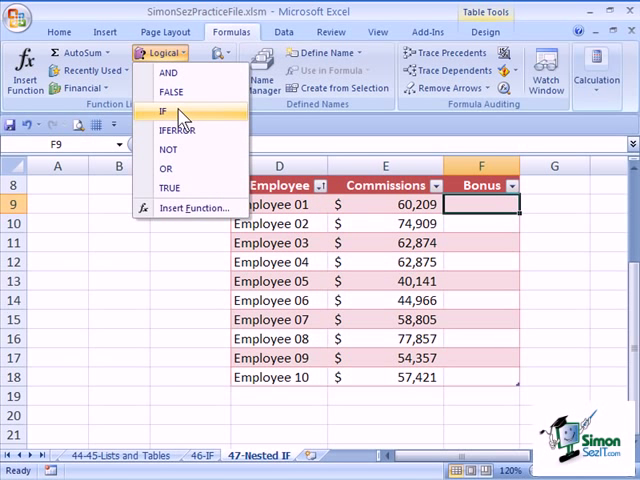
pyautogui.click(162, 110)
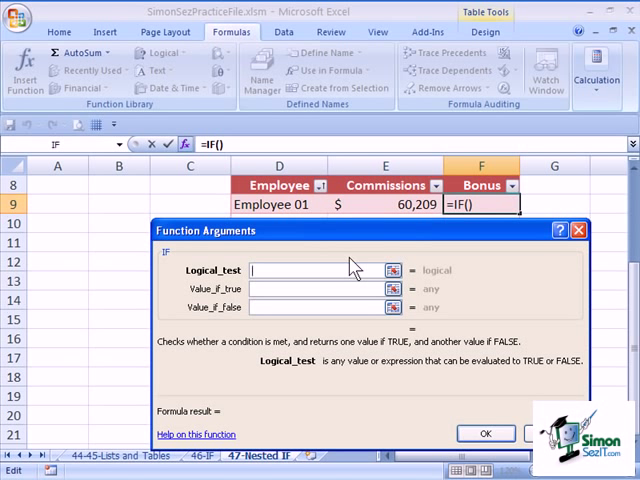
pyautogui.write('E9')
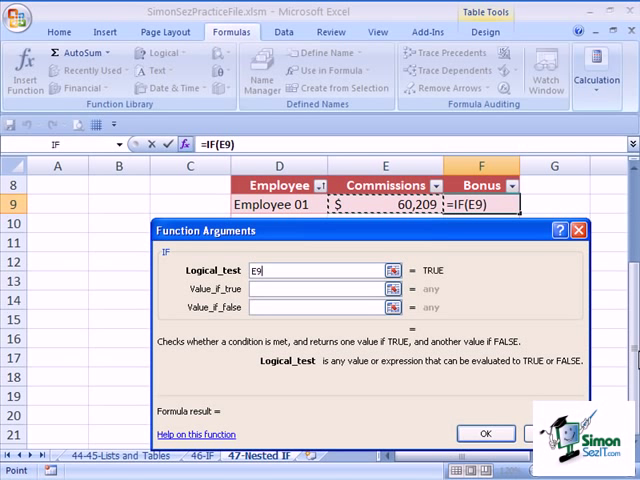
pyautogui.write('>')
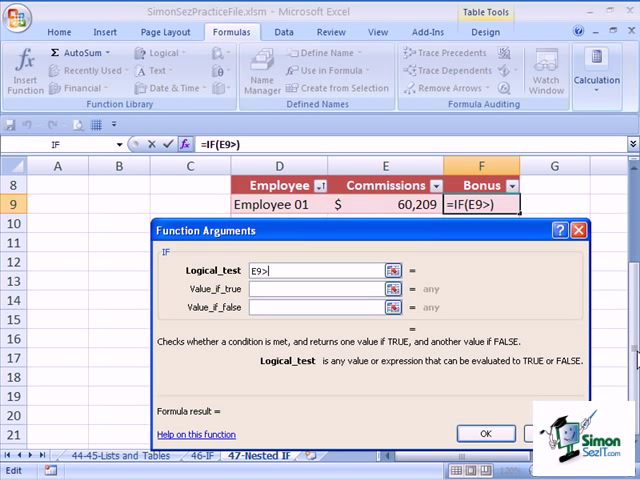
pyautogui.write('=6')
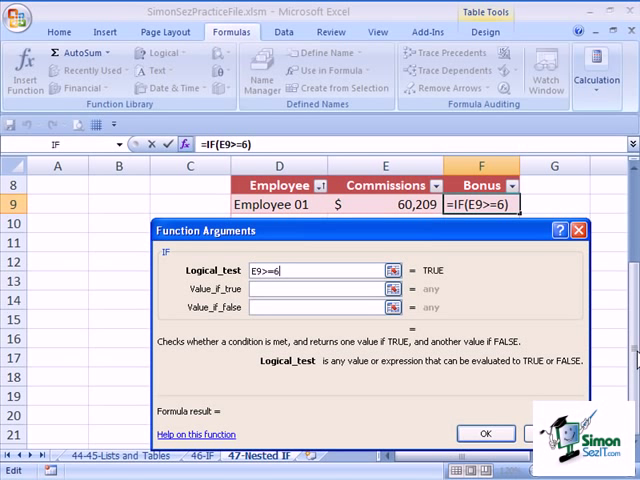
pyautogui.write('0000')
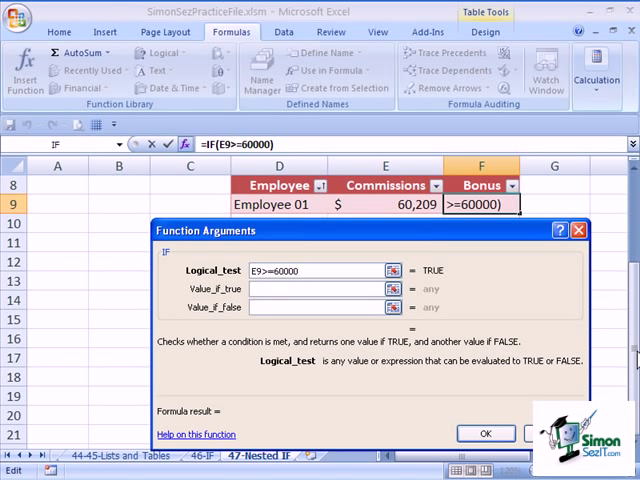
pyautogui.write('6000')
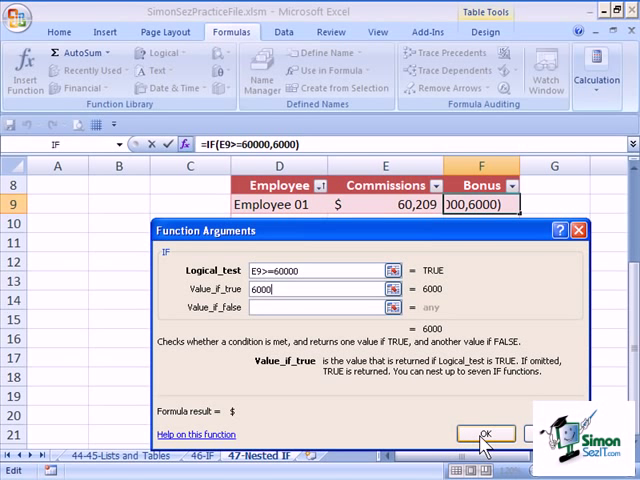
pyautogui.click(484, 433)
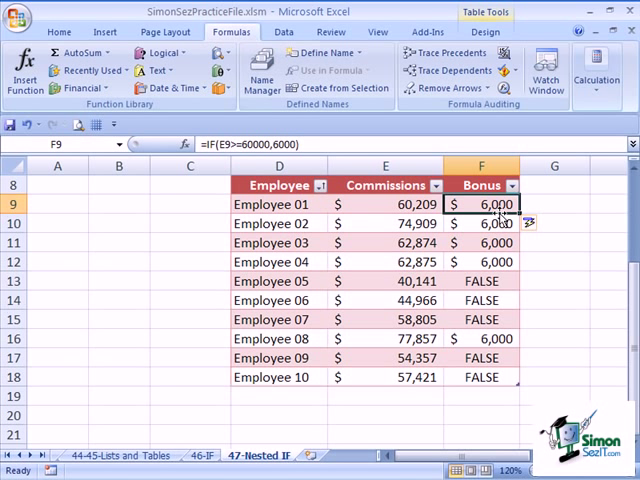
# Edit the F9 formula and add a comma after 6000 for a false argument.
pyautogui.doubleClick(481, 204)
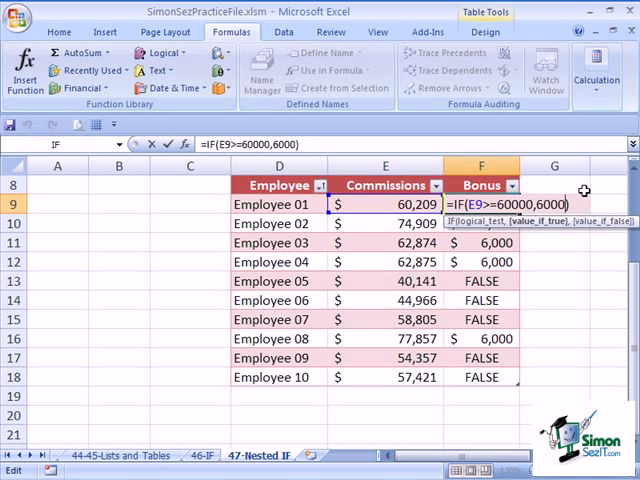
pyautogui.write(',')
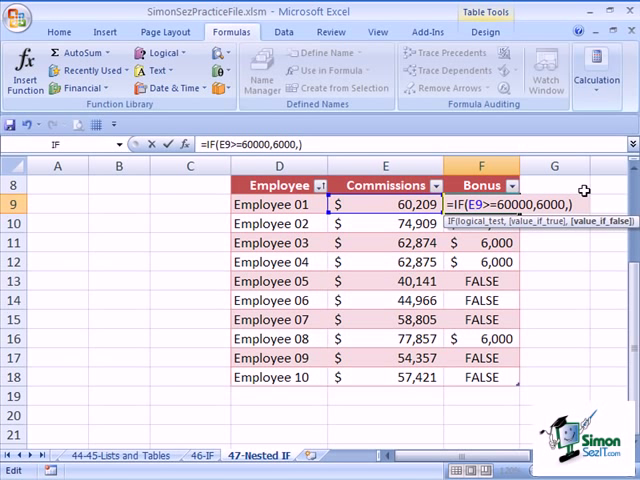
pyautogui.click(155, 52)
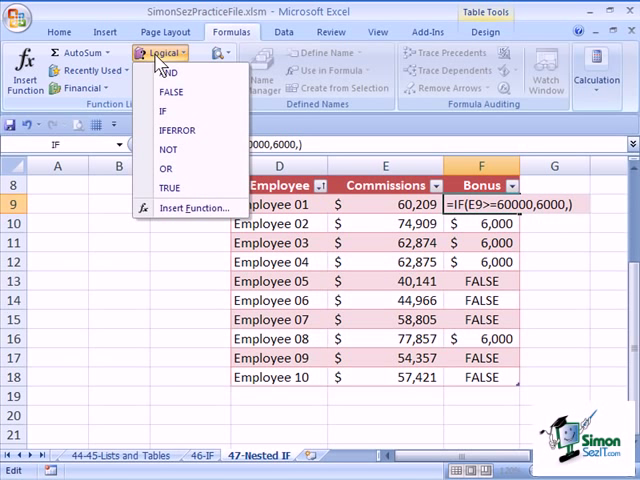
# Nest an IF as the false value: E9>=50000 gives 5000, otherwise 2500.
pyautogui.click(167, 111)
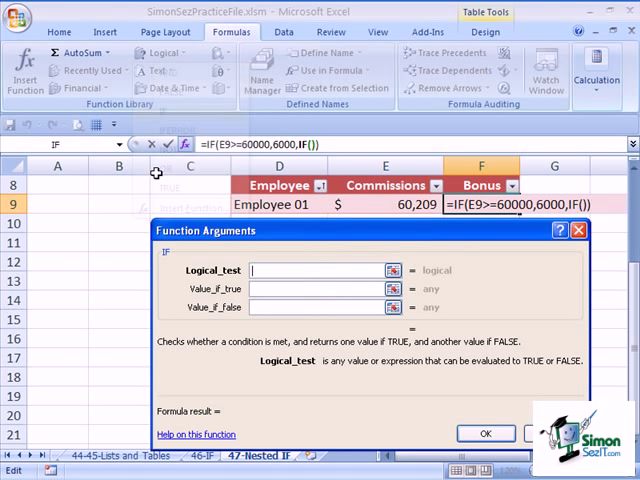
pyautogui.moveTo(528, 284)
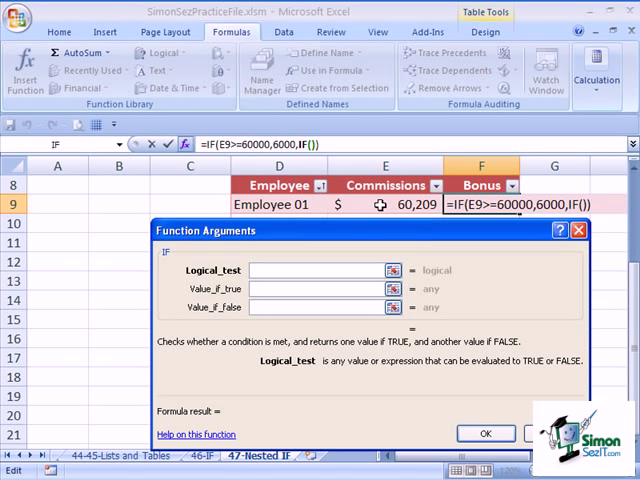
pyautogui.write('E9>')
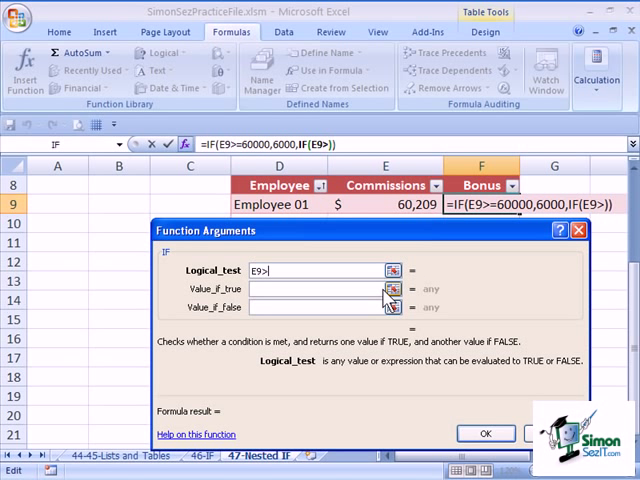
pyautogui.write('=50')
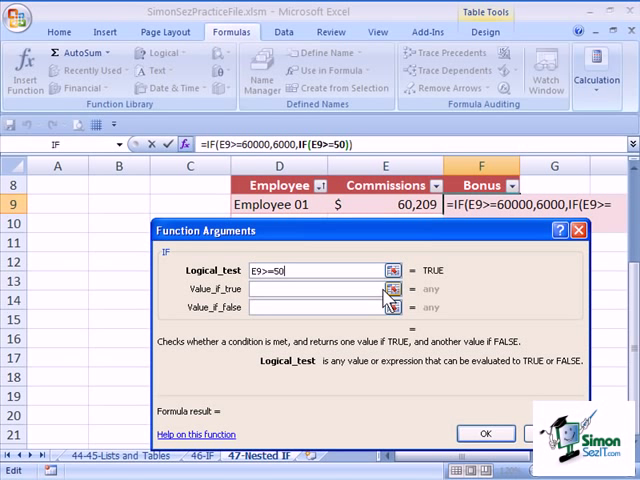
pyautogui.write('000')
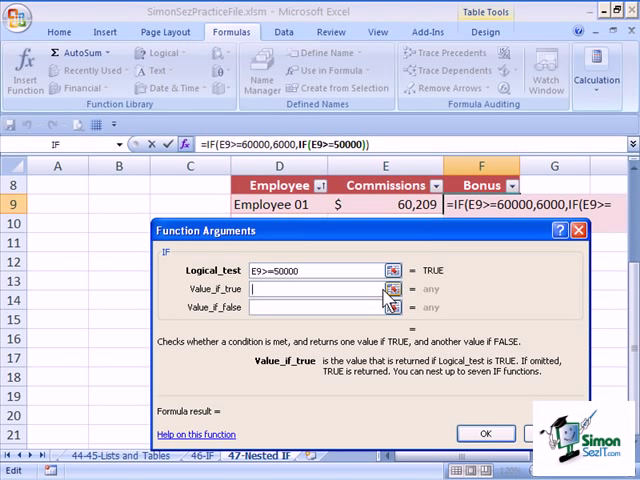
pyautogui.write('5000')
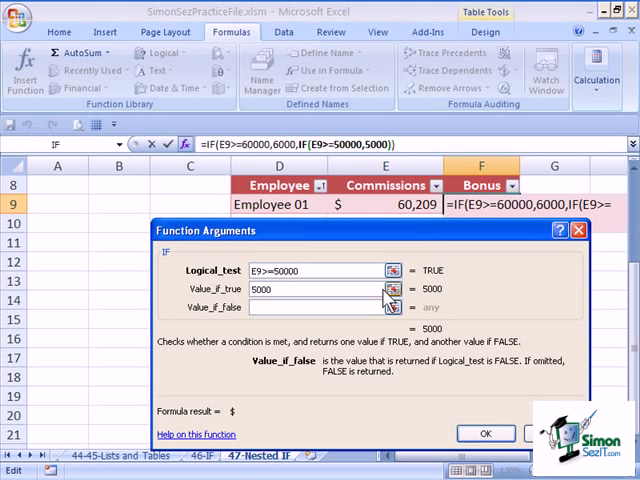
pyautogui.write('2500')
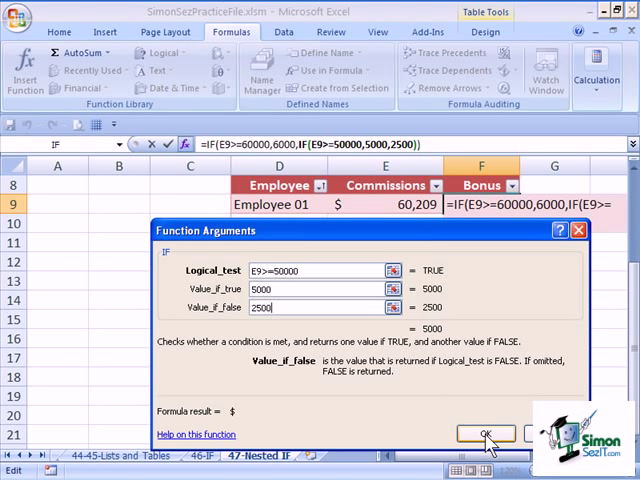
pyautogui.click(485, 433)
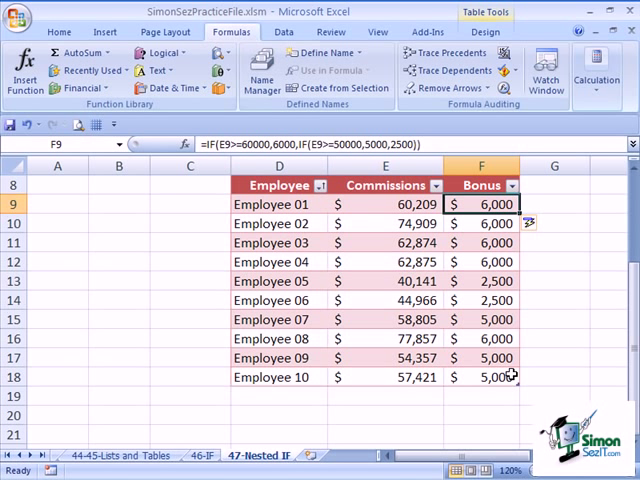
pyautogui.moveTo(559, 330)
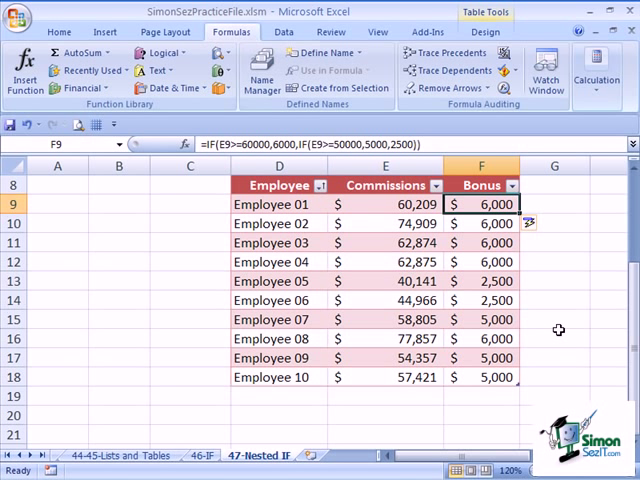
pyautogui.moveTo(423, 328)
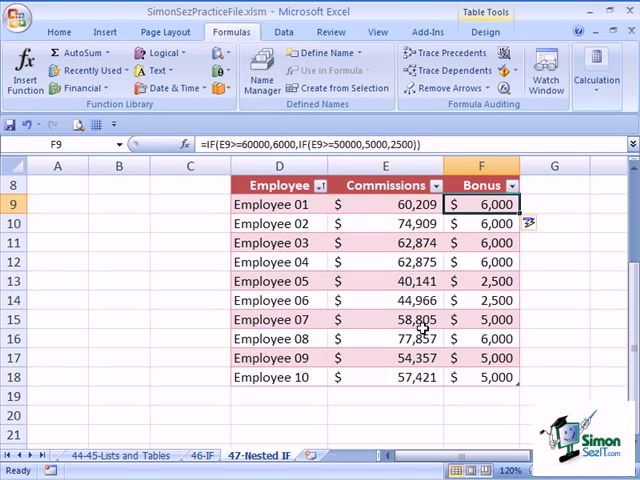
pyautogui.click(384, 319)
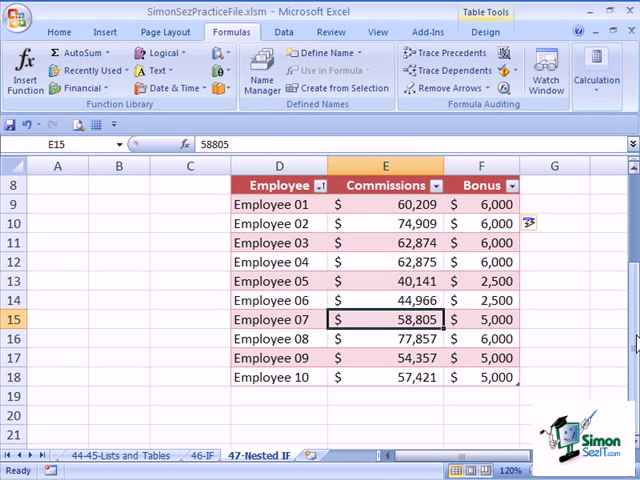
pyautogui.write('48')
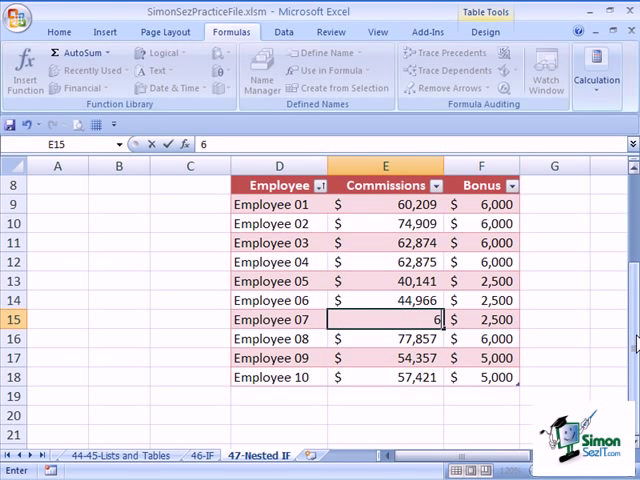
pyautogui.write('60000')
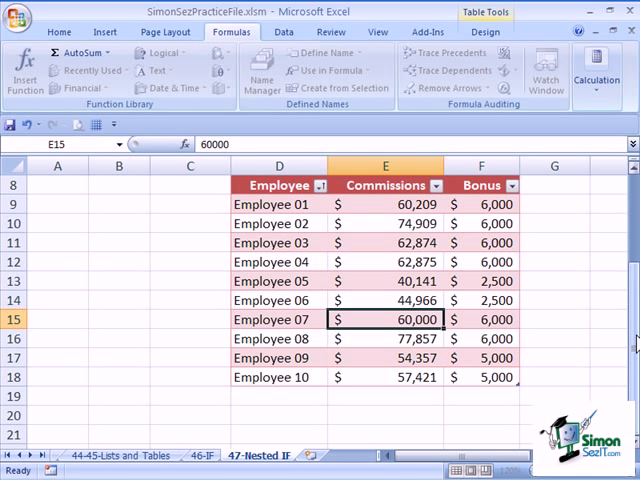
pyautogui.write('58805')
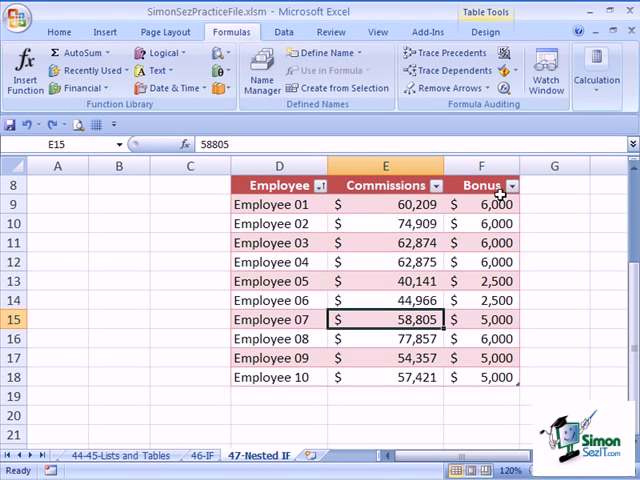
pyautogui.moveTo(632, 198)
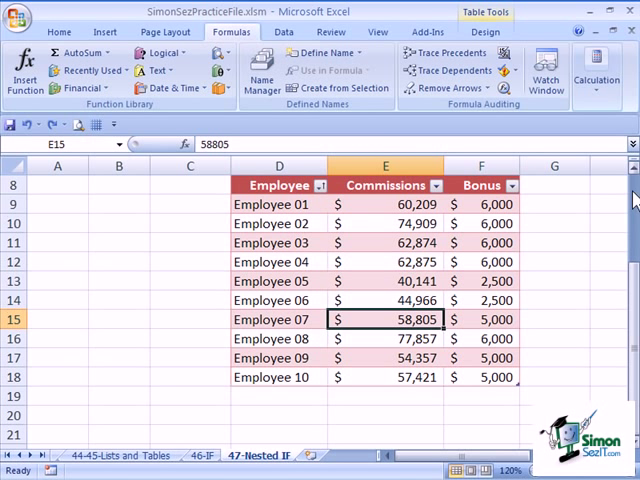
pyautogui.click(481, 204)
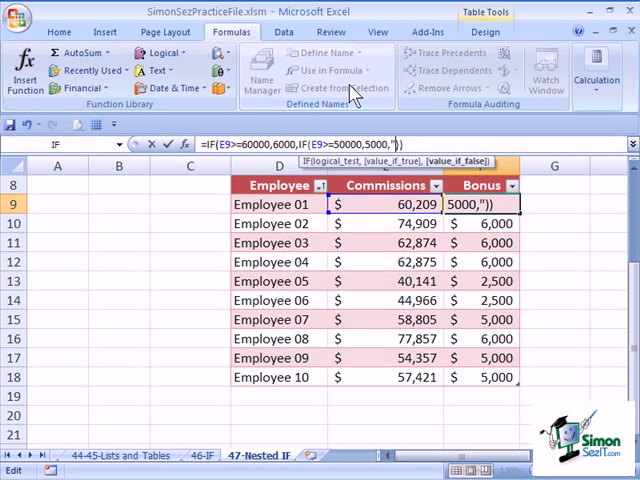
# Replace the 2,500 tier with the text 'Work harder' and commit the formula.
pyautogui.write('Work harder')
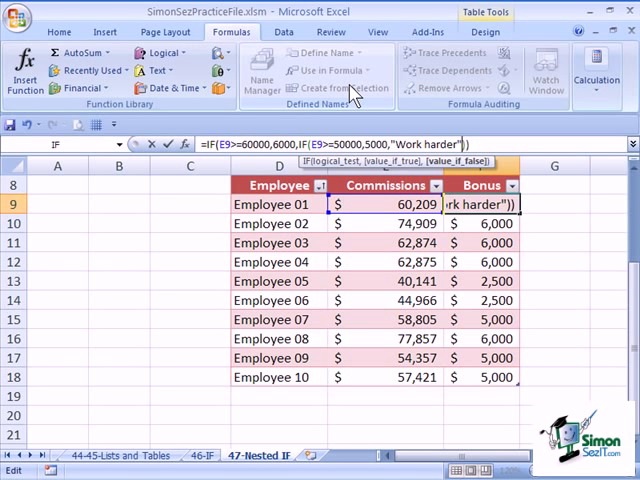
pyautogui.press('Return')
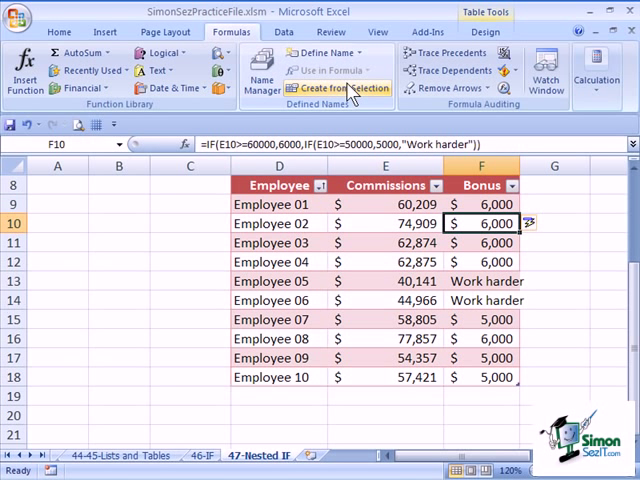
pyautogui.moveTo(470, 285)
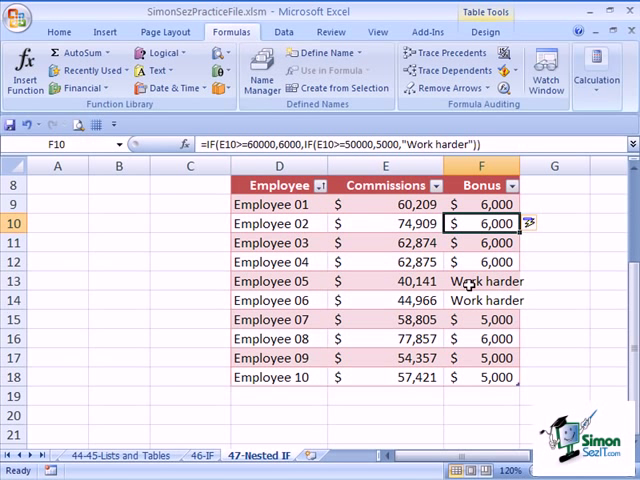
pyautogui.moveTo(425, 316)
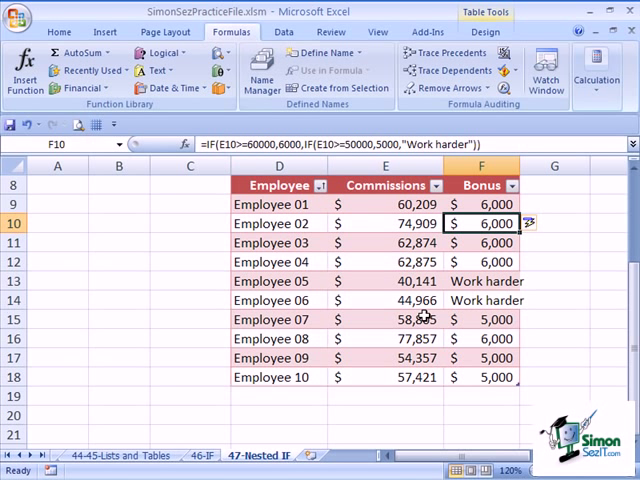